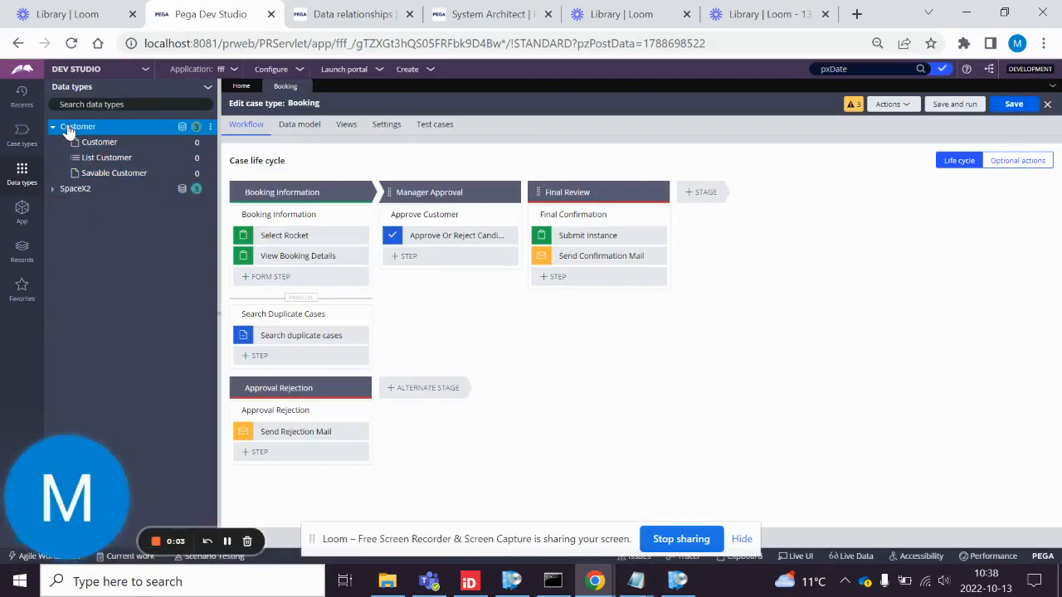
- Review the Customer data type's Date Of Birth field settings, leaving them unchanged
click(99, 143)
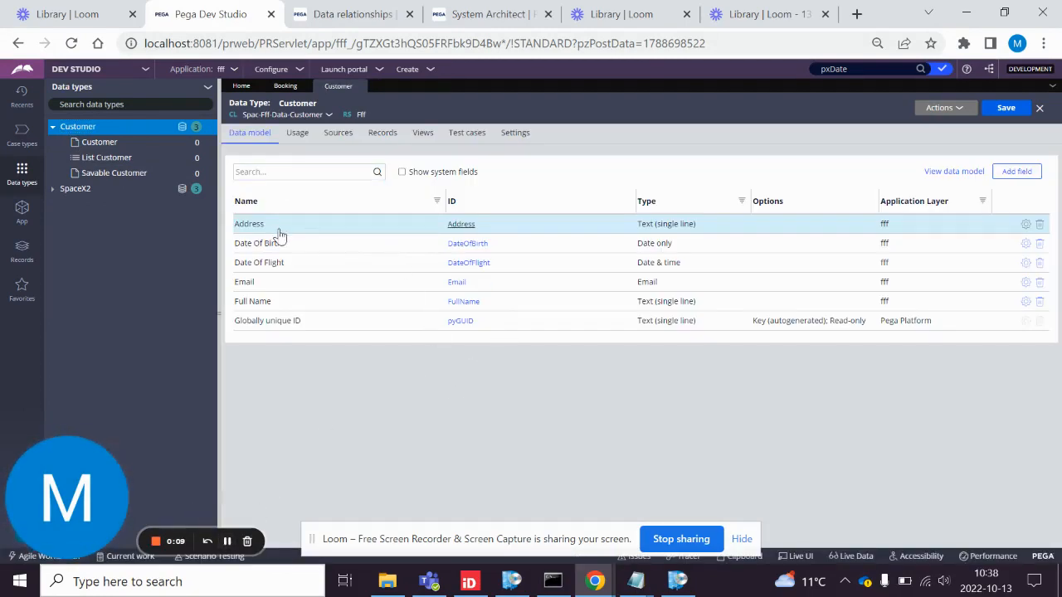
mouse_move(269, 319)
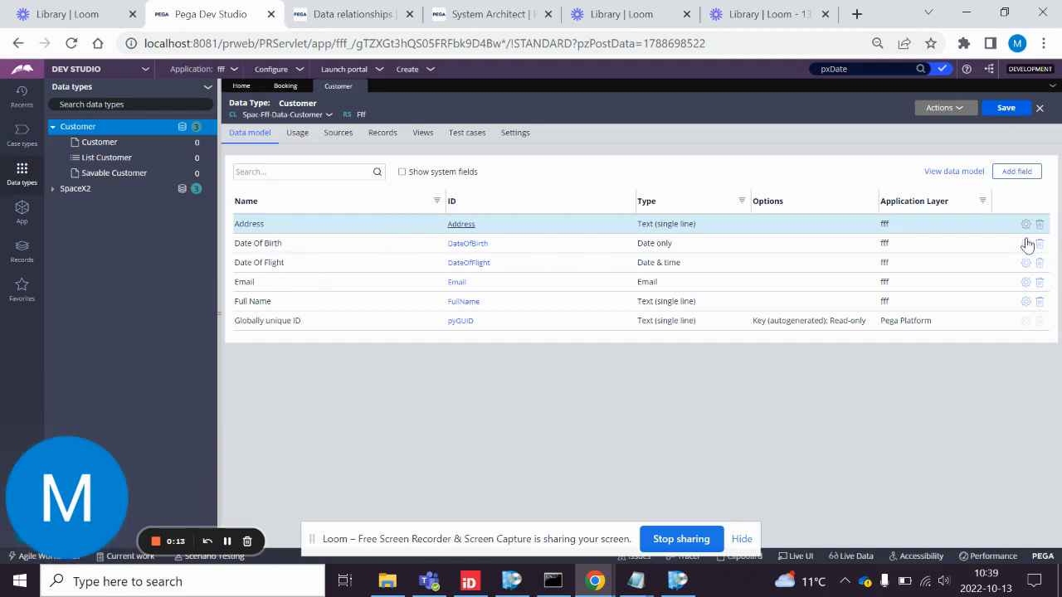
click(1025, 243)
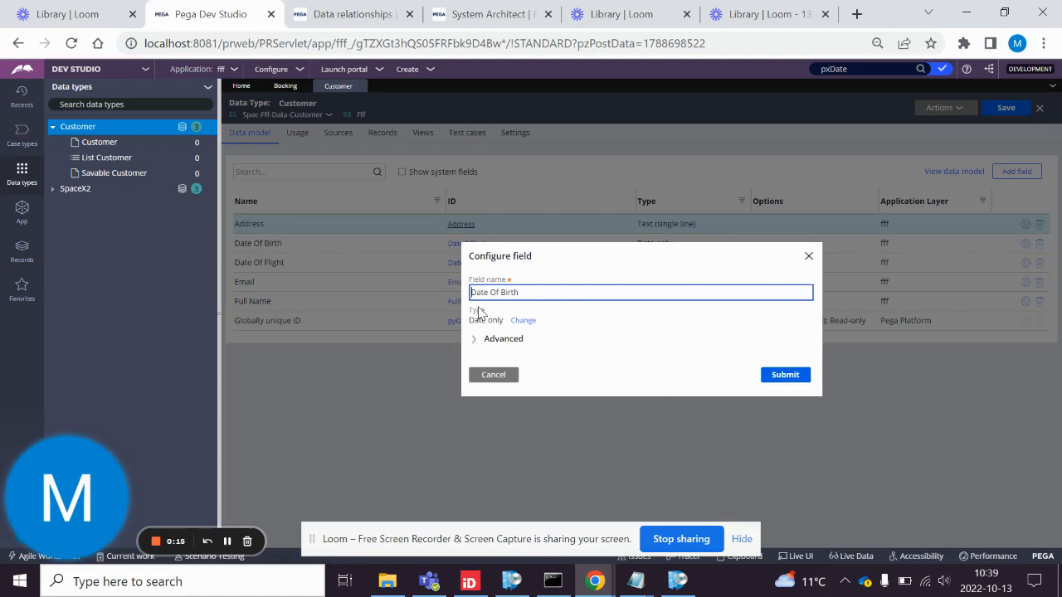
click(493, 375)
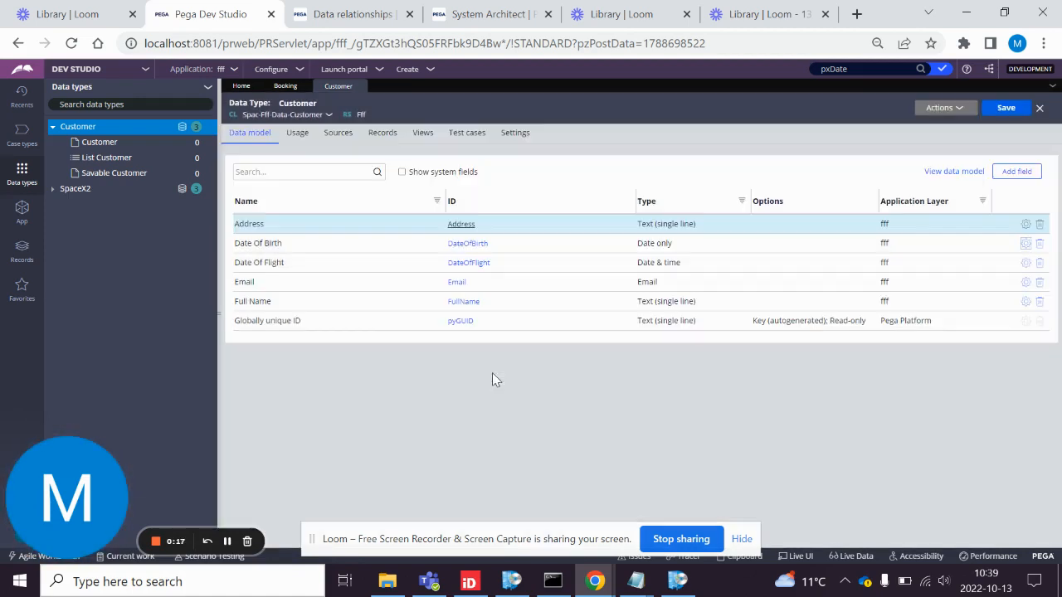
- Add a Collect Information step to Booking Information and start configuring its view
click(285, 86)
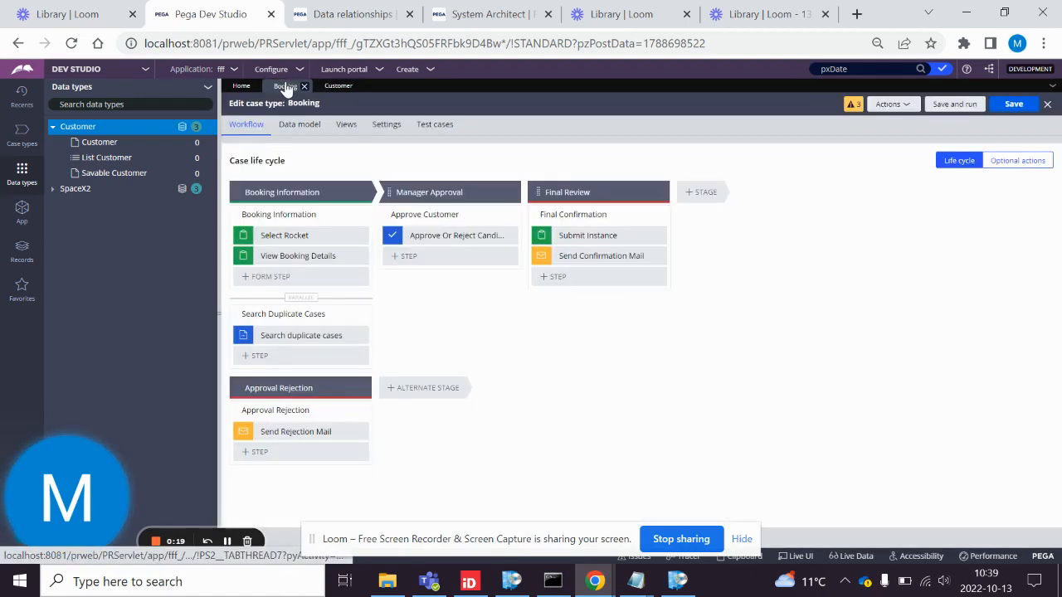
mouse_move(982, 186)
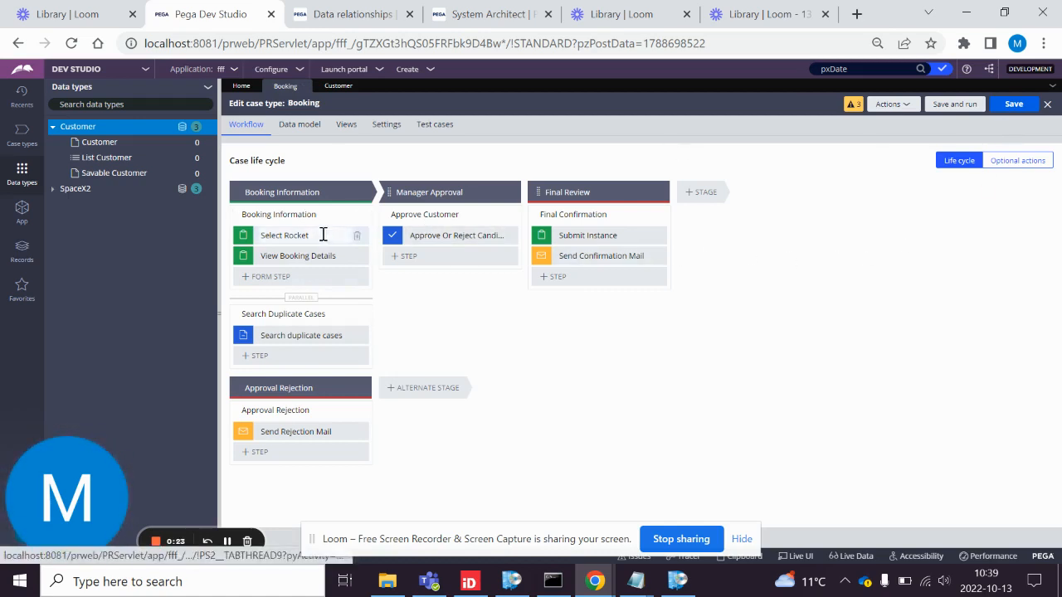
click(271, 275)
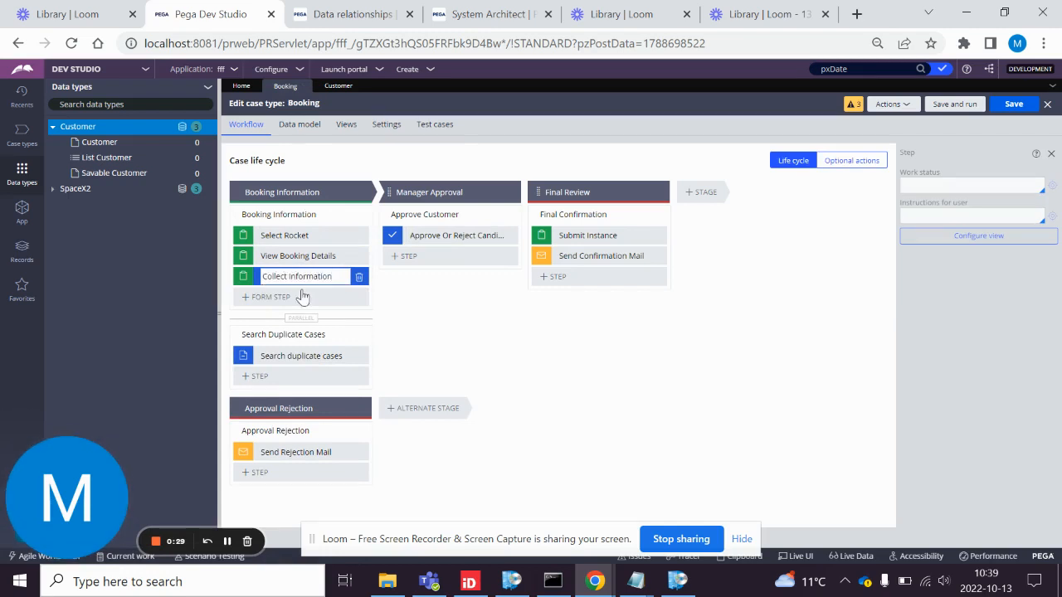
click(295, 275)
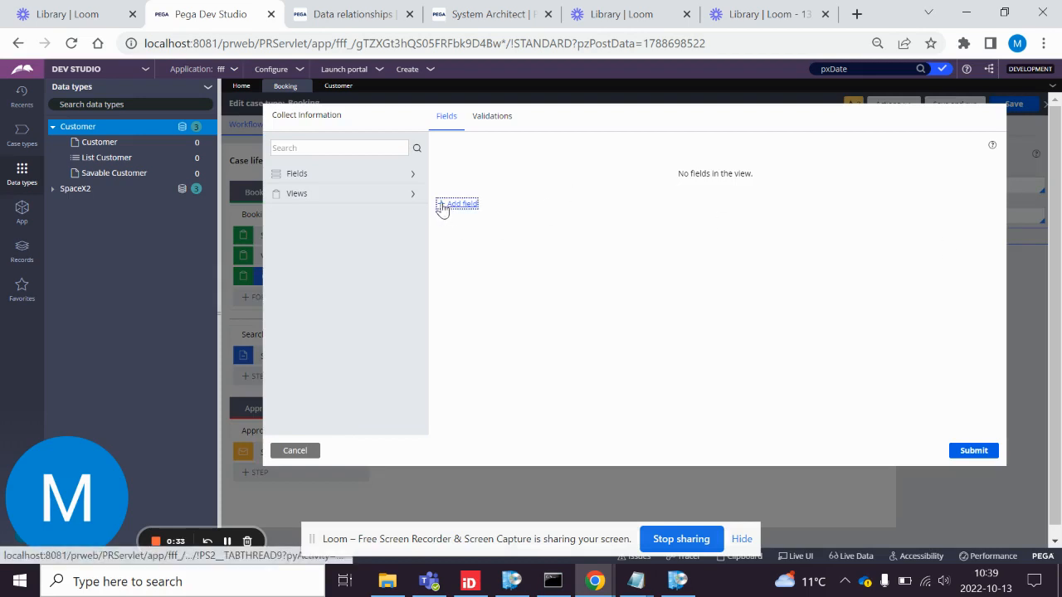
- Add a new view field named Customer Information
click(456, 202)
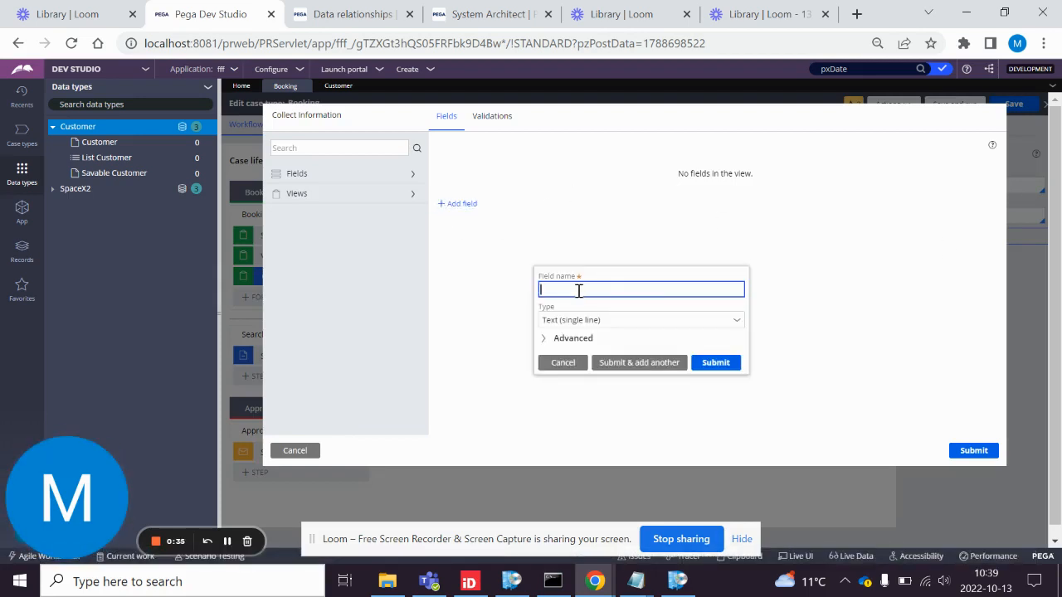
text(C)
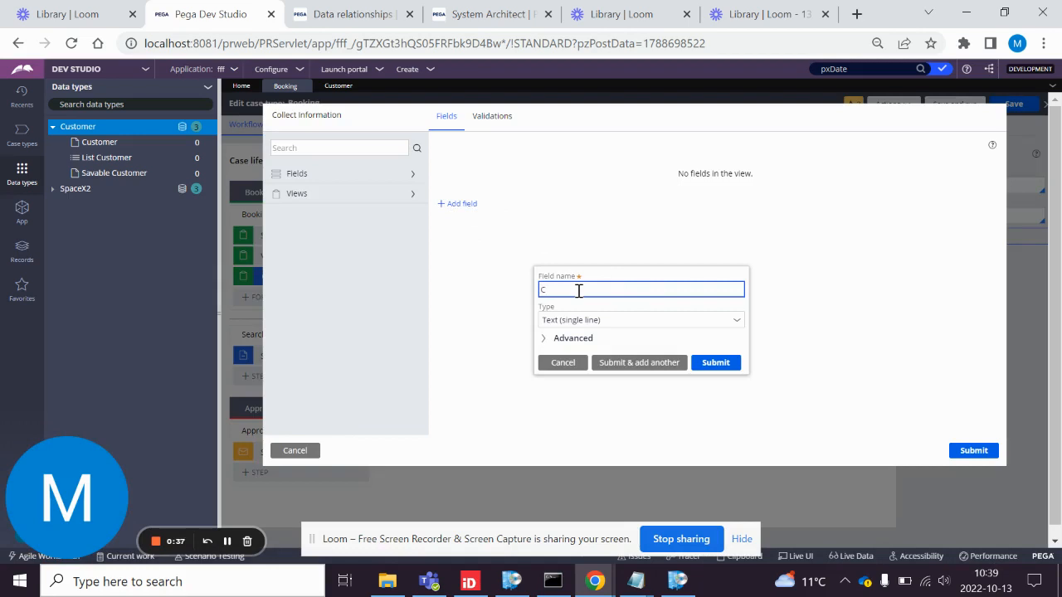
text(ustomer)
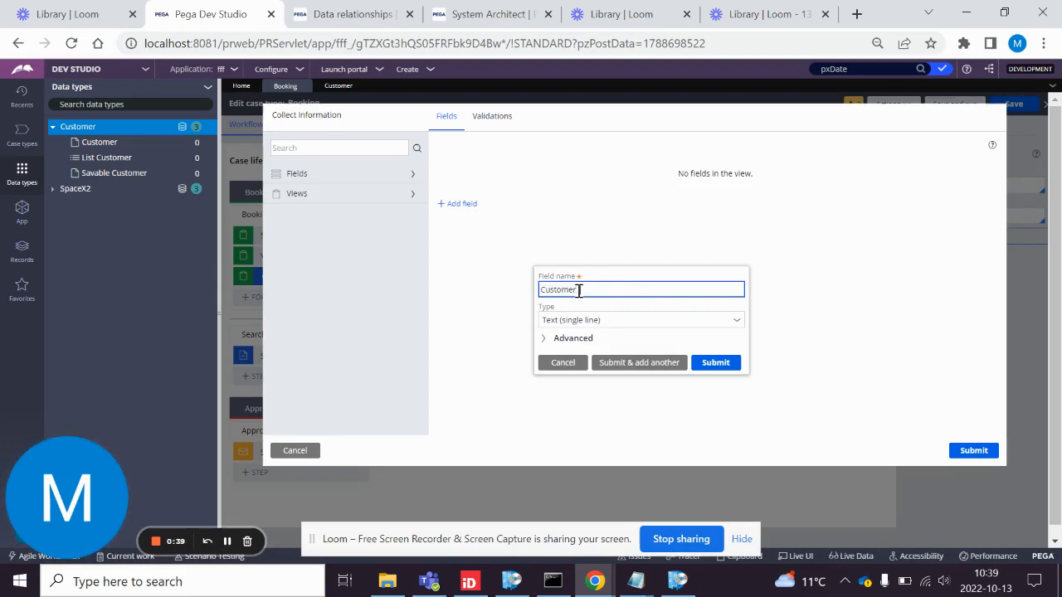
text(Information)
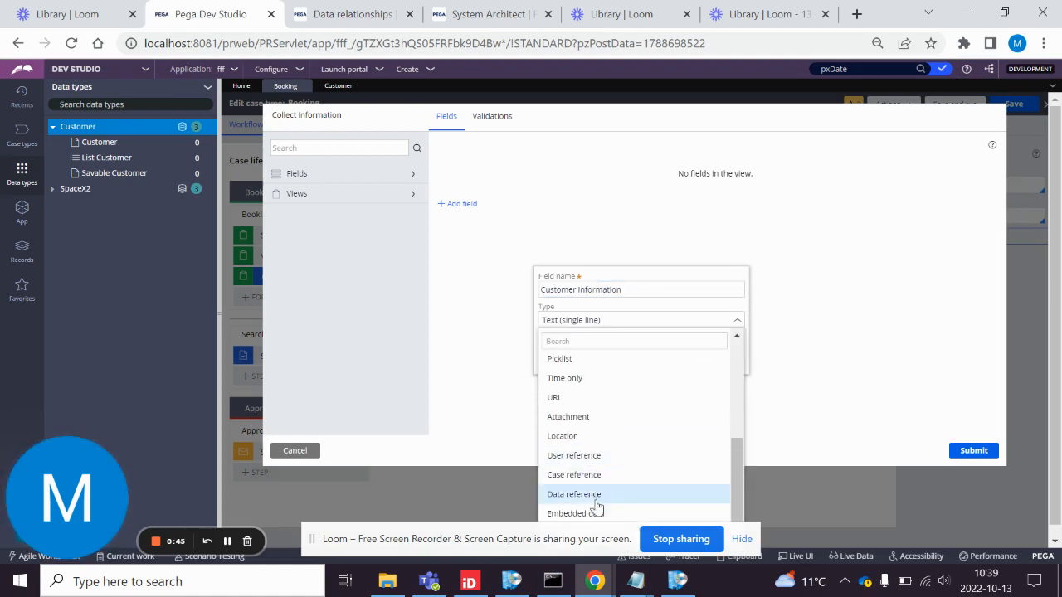
- Make the field Embedded data based on the Customer data object
click(575, 513)
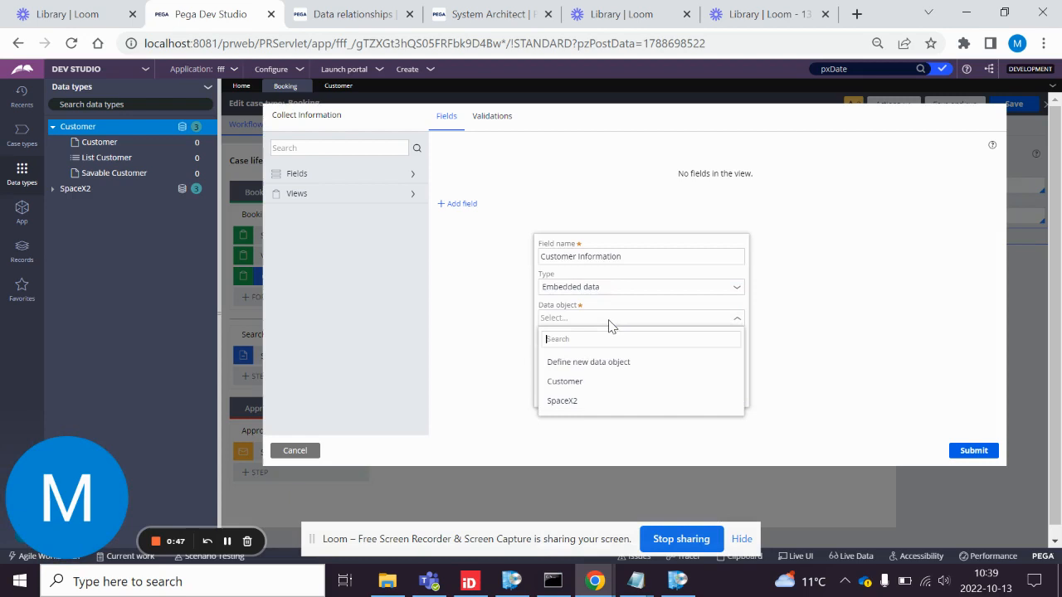
click(564, 380)
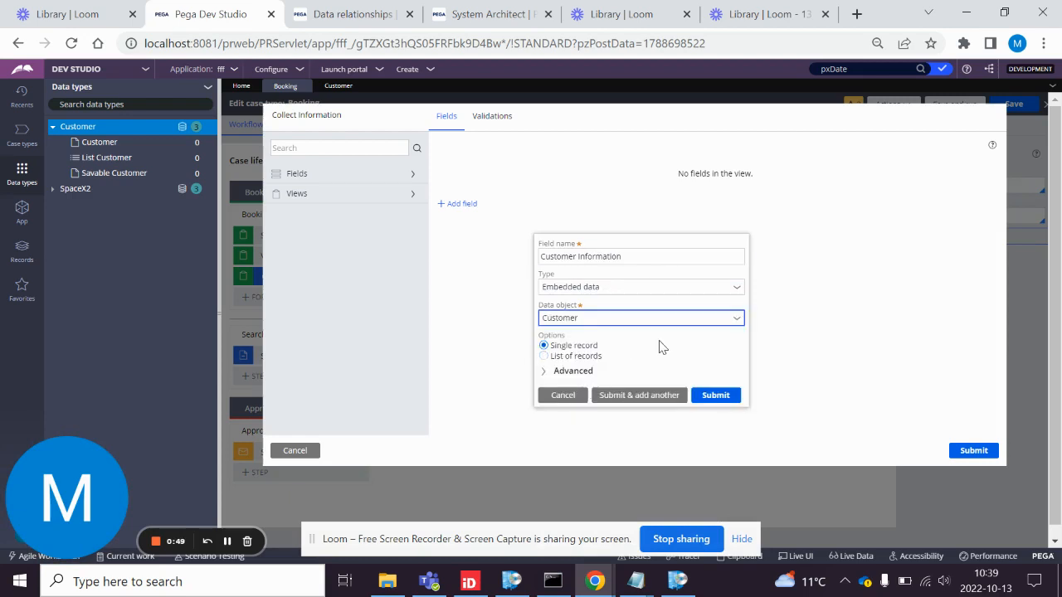
click(352, 14)
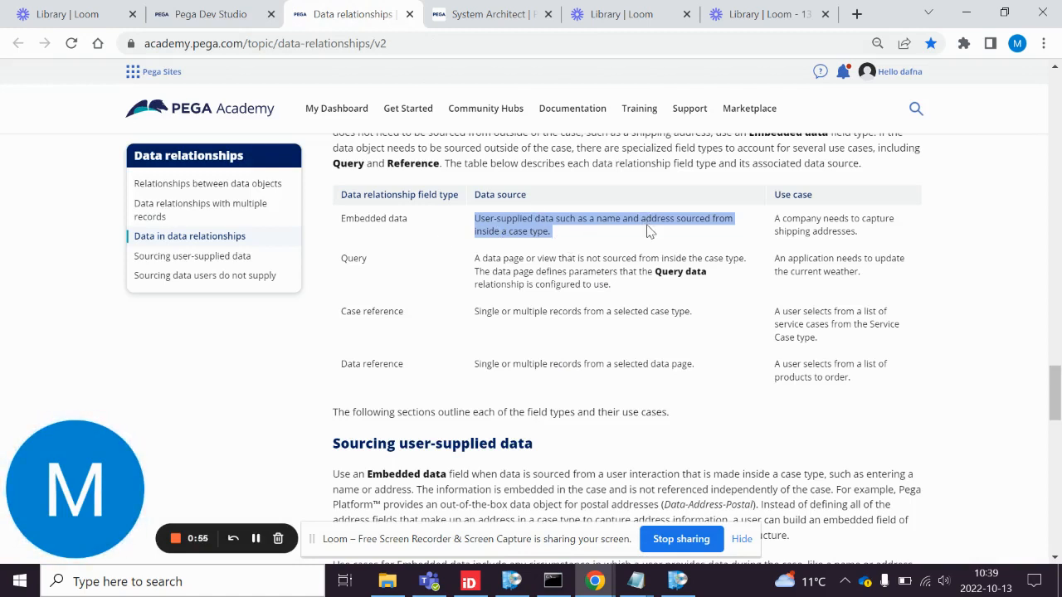
mouse_move(551, 249)
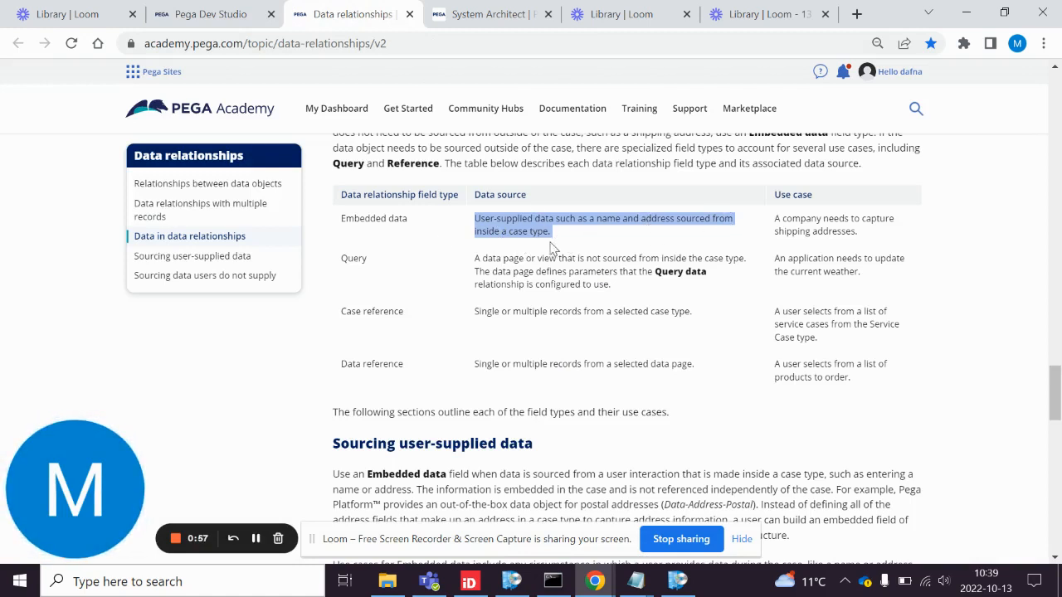
mouse_move(743, 196)
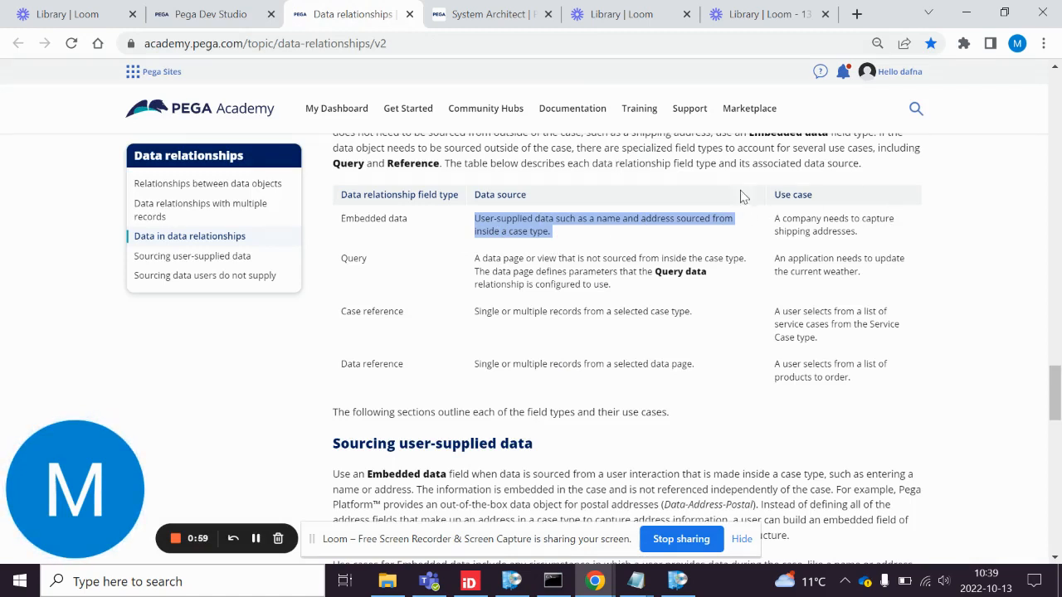
- Read the Embedded data relationship in Pega Academy and return to the field setup
click(335, 107)
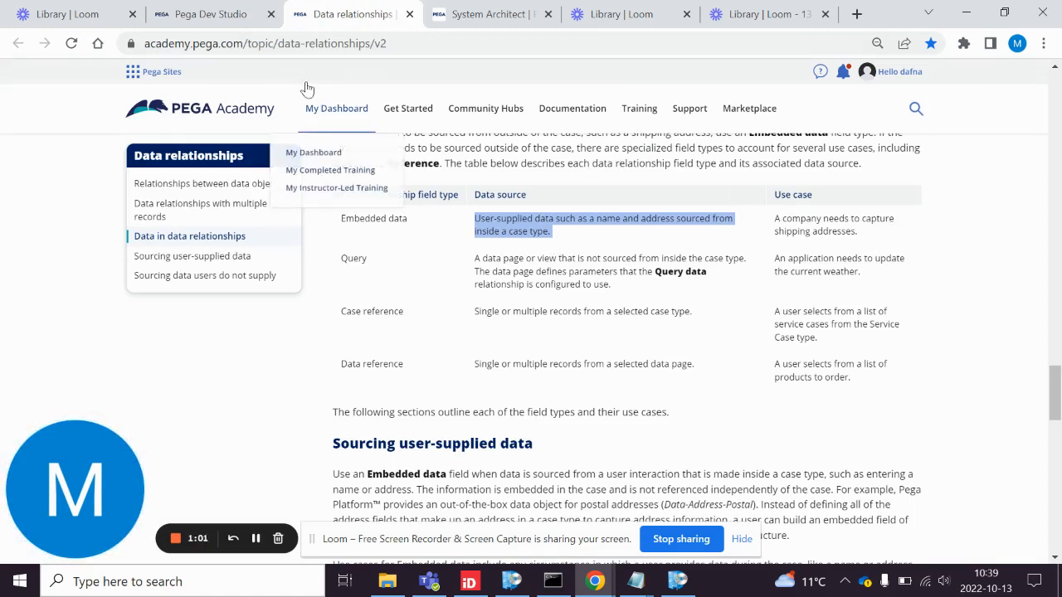
click(199, 13)
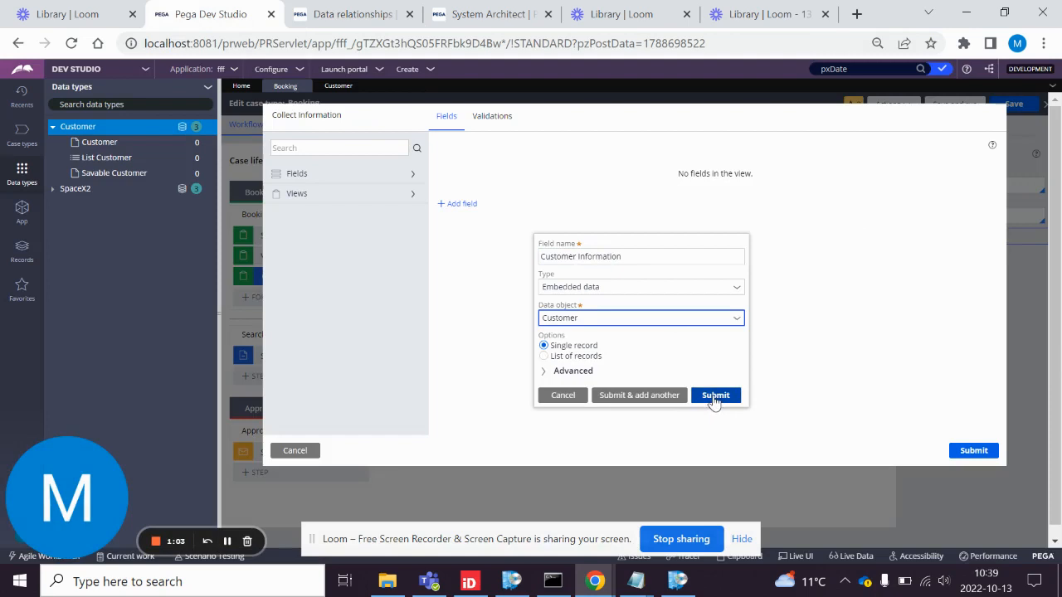
- Confirm the Customer Information field and save the Collect Information view
click(715, 395)
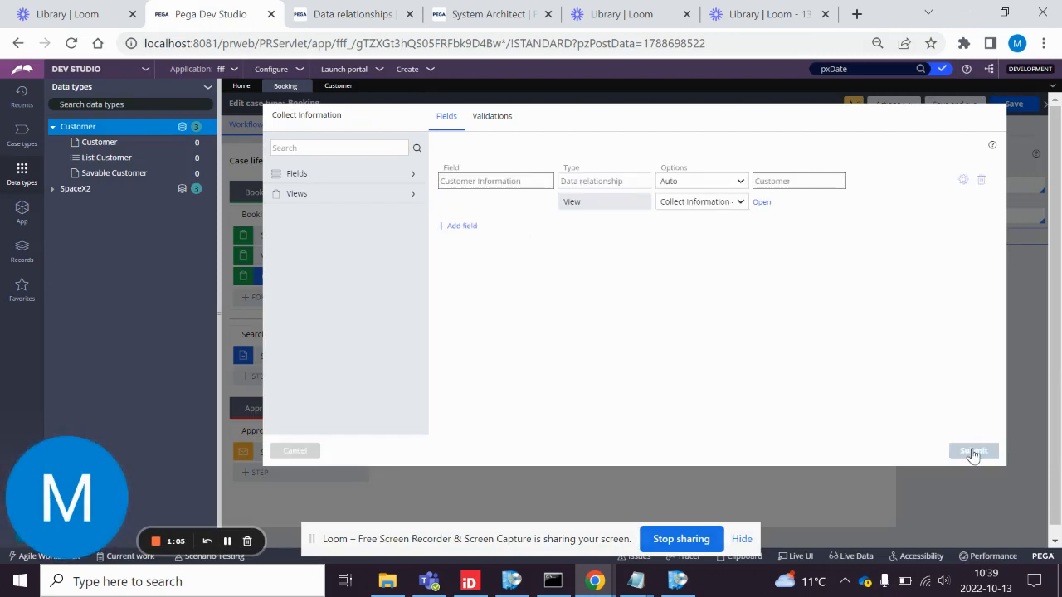
click(972, 452)
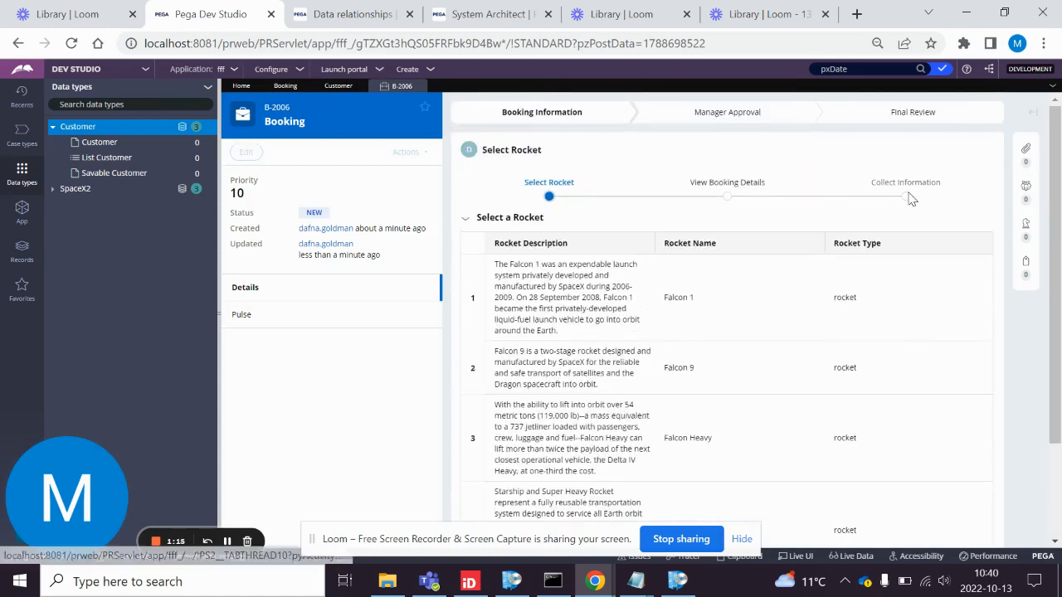
- Reach Collect Information in the test case, try the Date Of Birth picker, then browse App Explorer
click(916, 195)
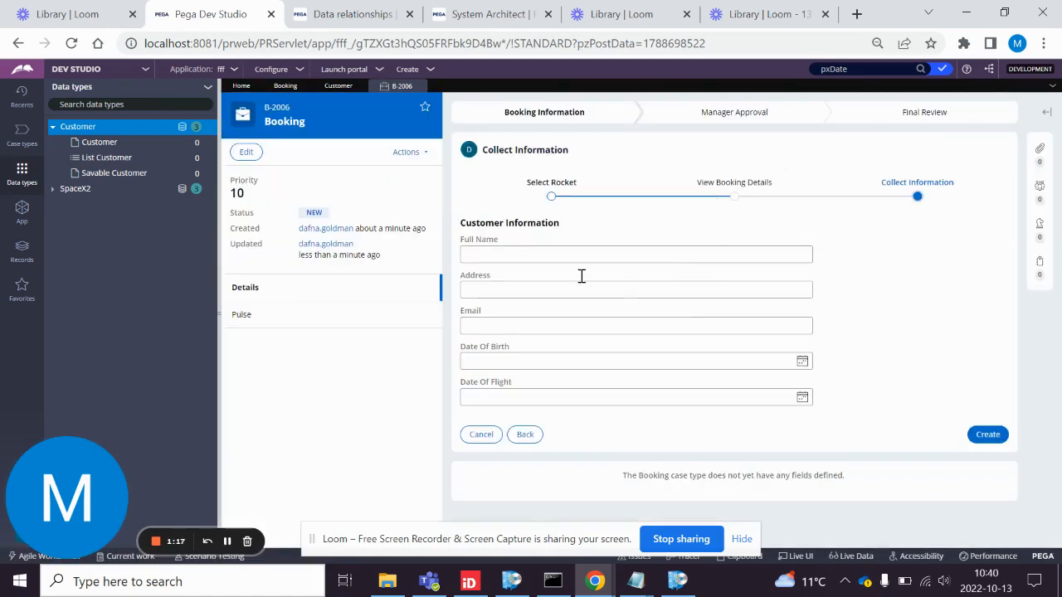
text(ghghf)
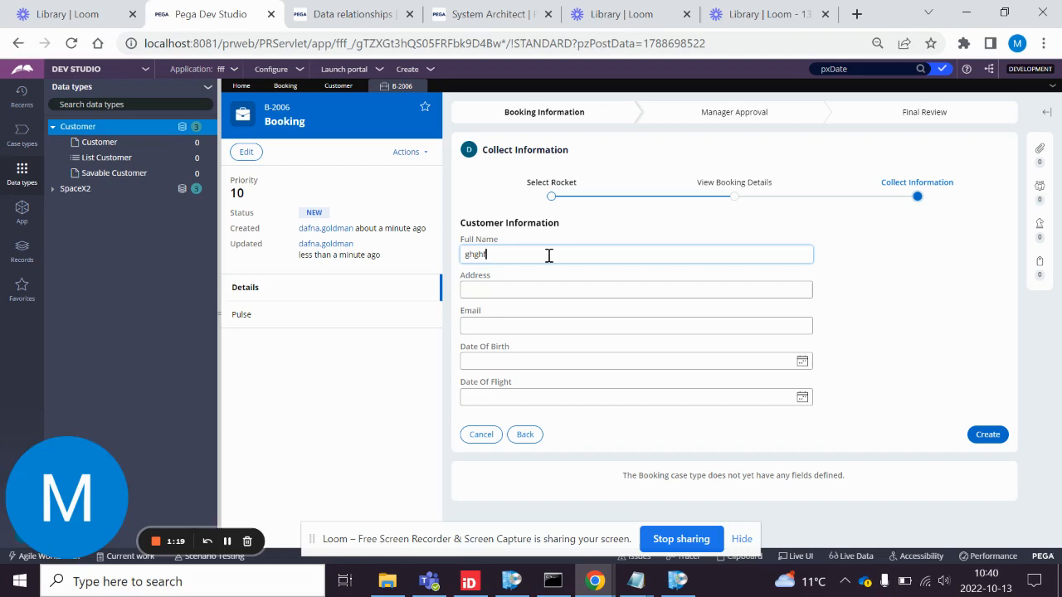
key(Backspace)
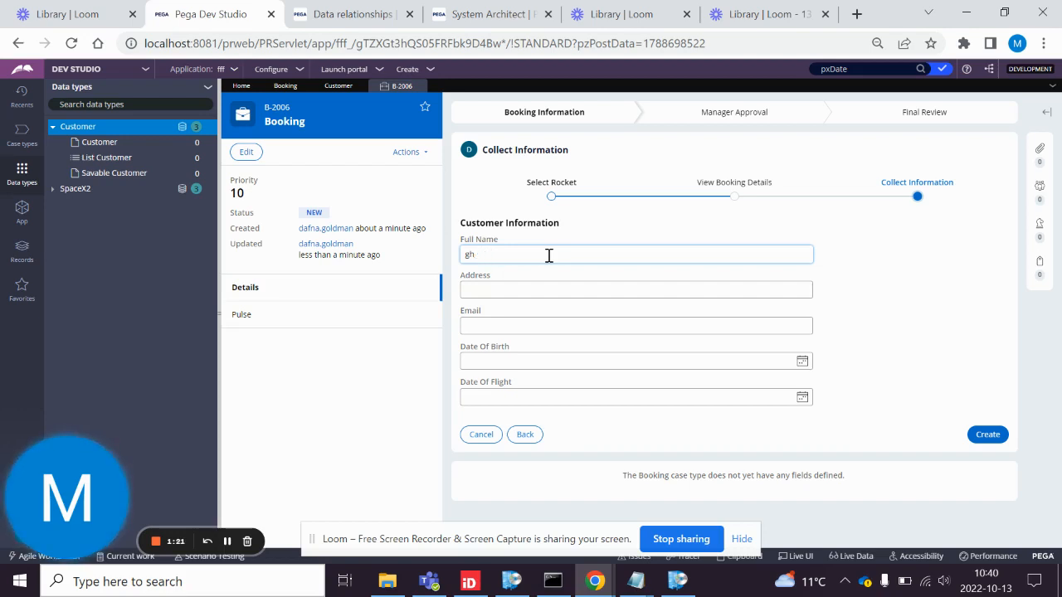
click(801, 362)
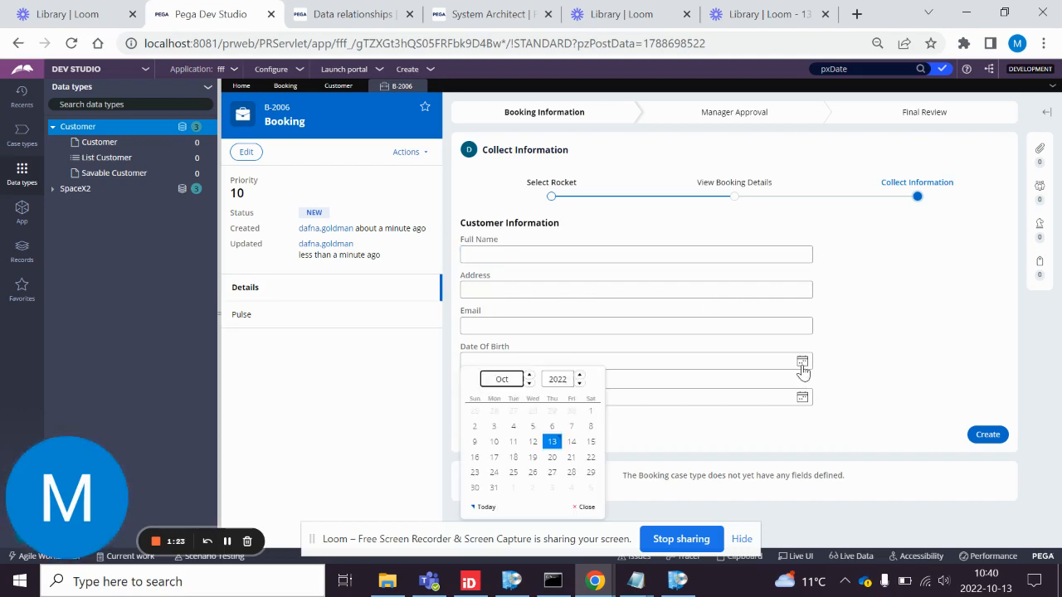
mouse_move(627, 415)
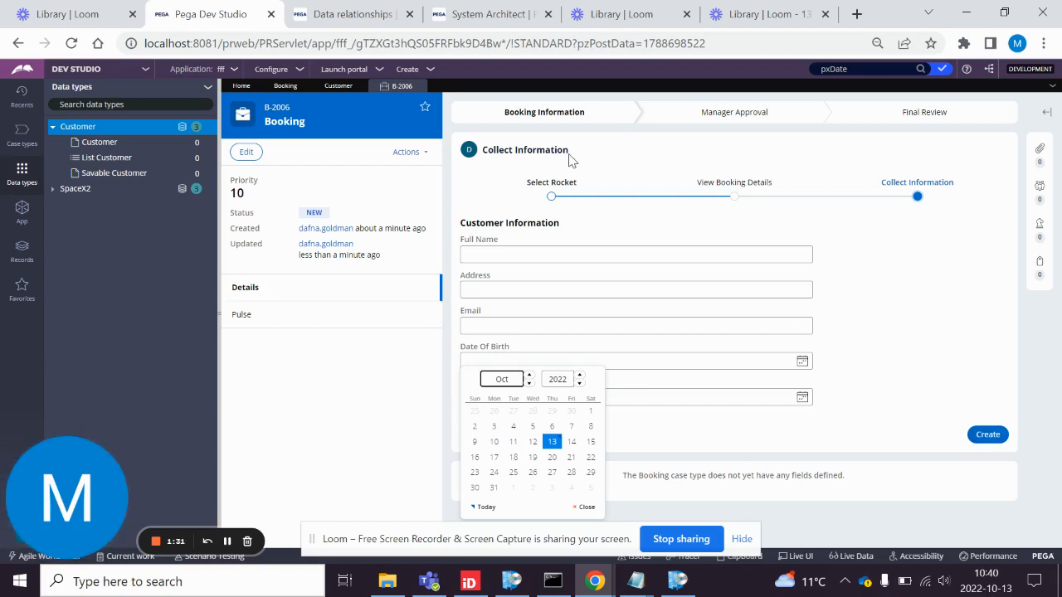
mouse_move(58, 211)
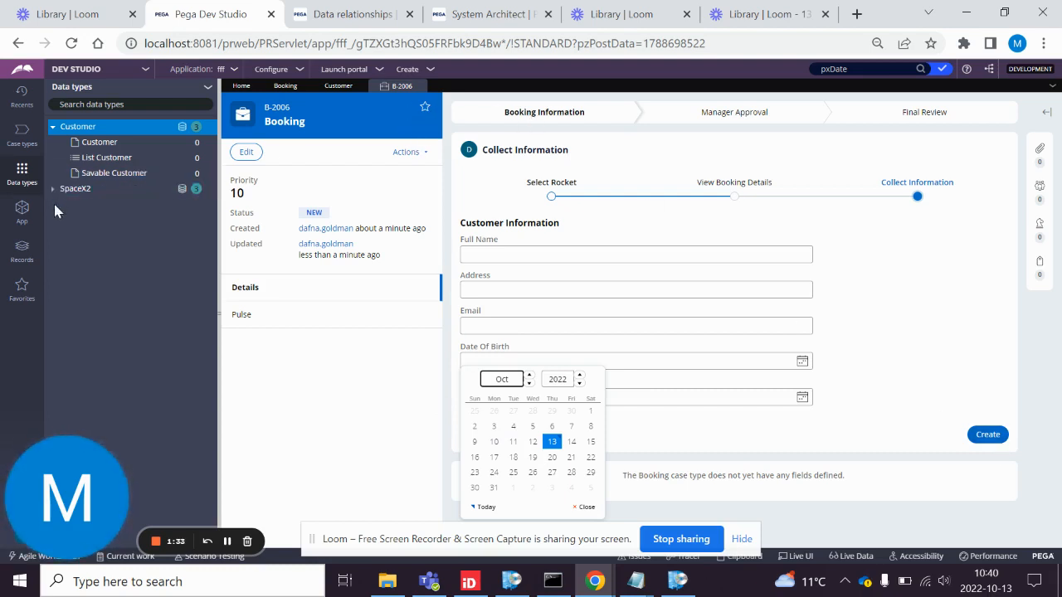
click(21, 212)
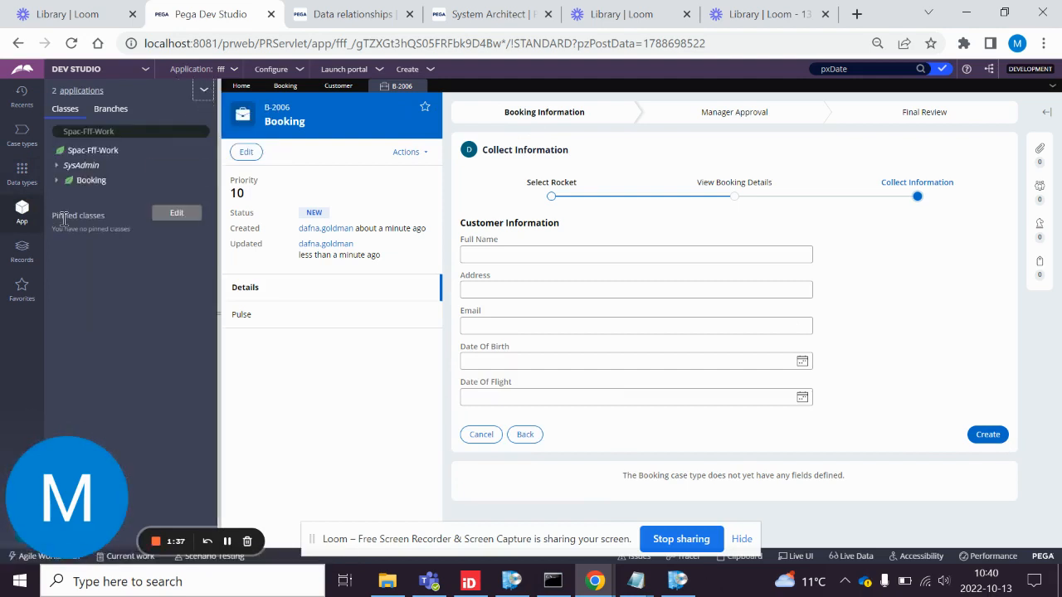
- Open the CollectInformation flow action under Booking > Process > Flow Action
click(89, 179)
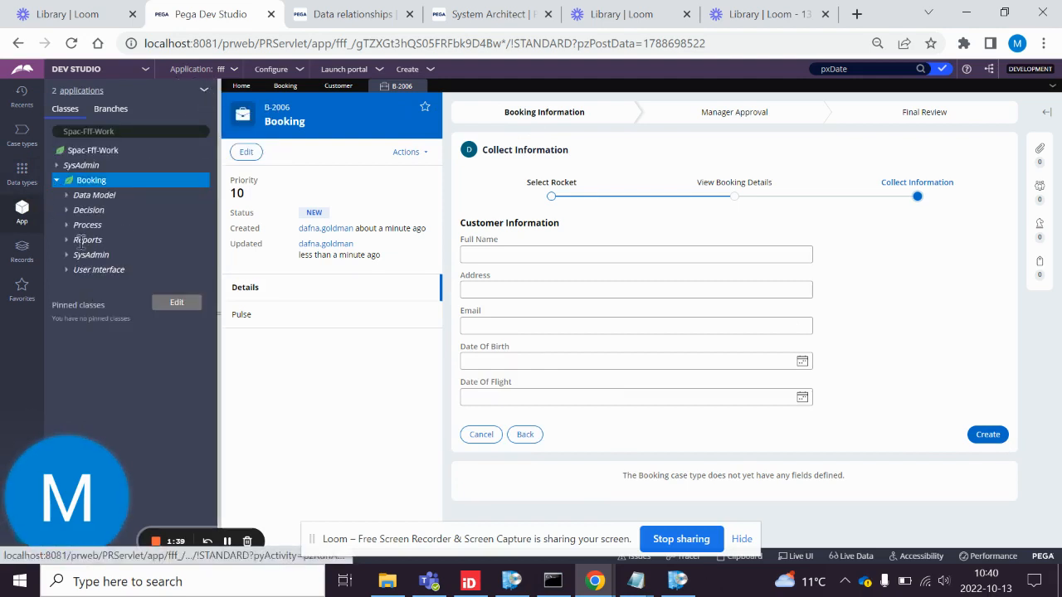
click(86, 225)
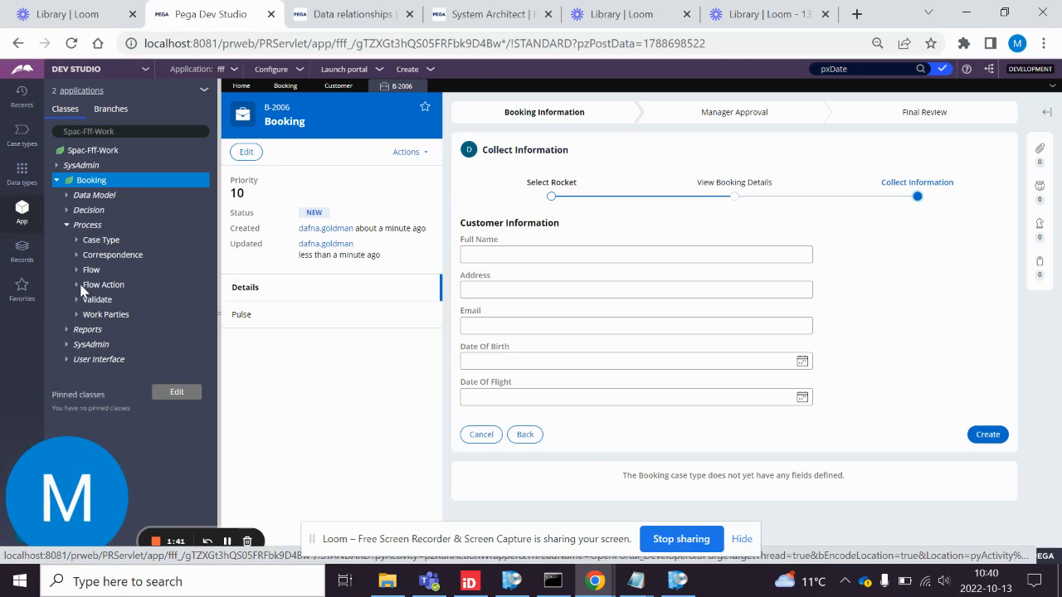
click(103, 285)
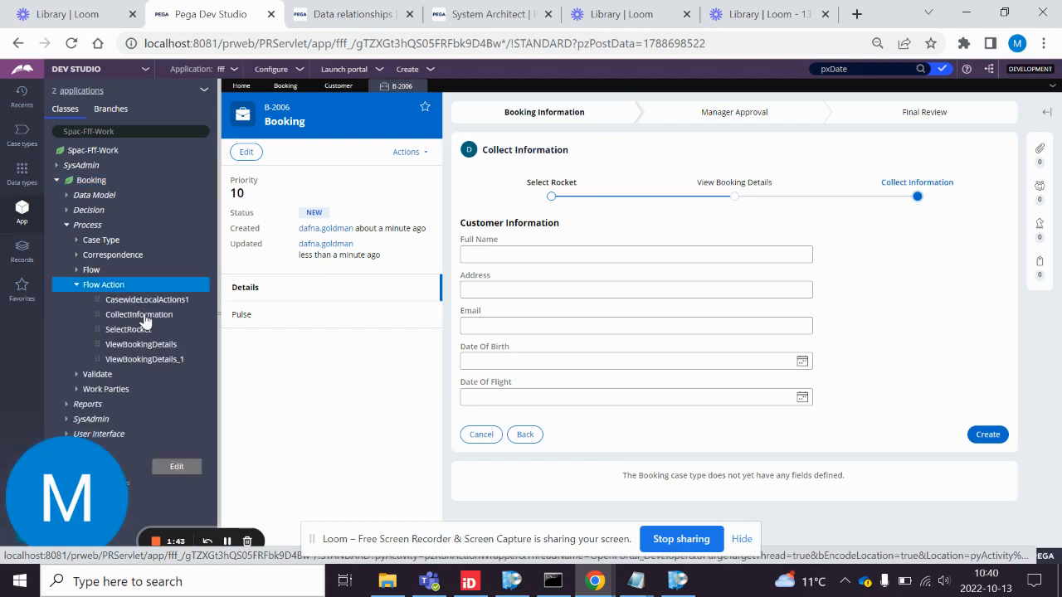
double_click(139, 315)
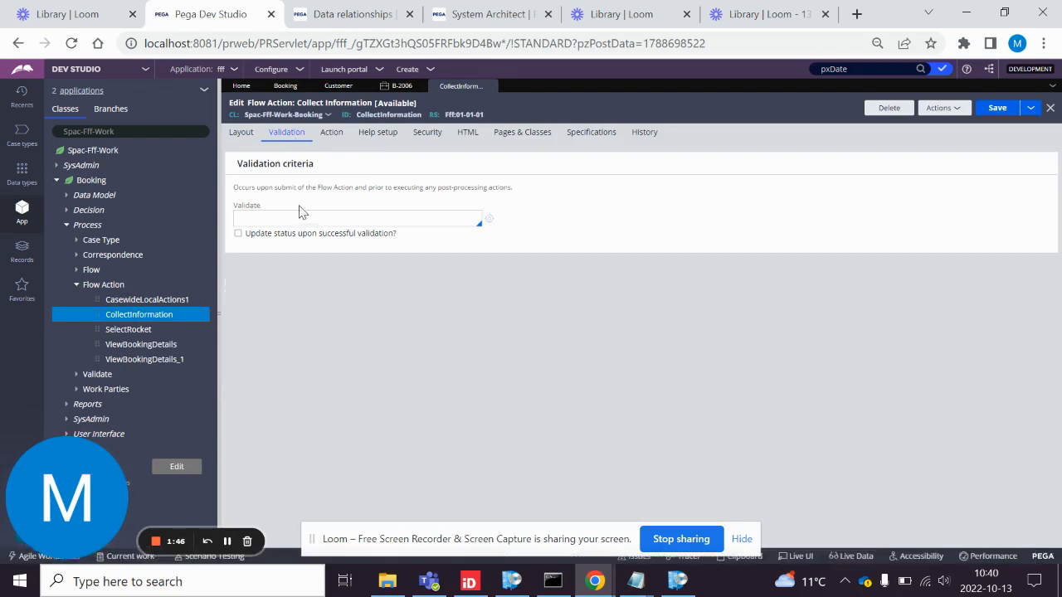
- Enter ValidateAge as the flow action's validate rule name
text(Val)
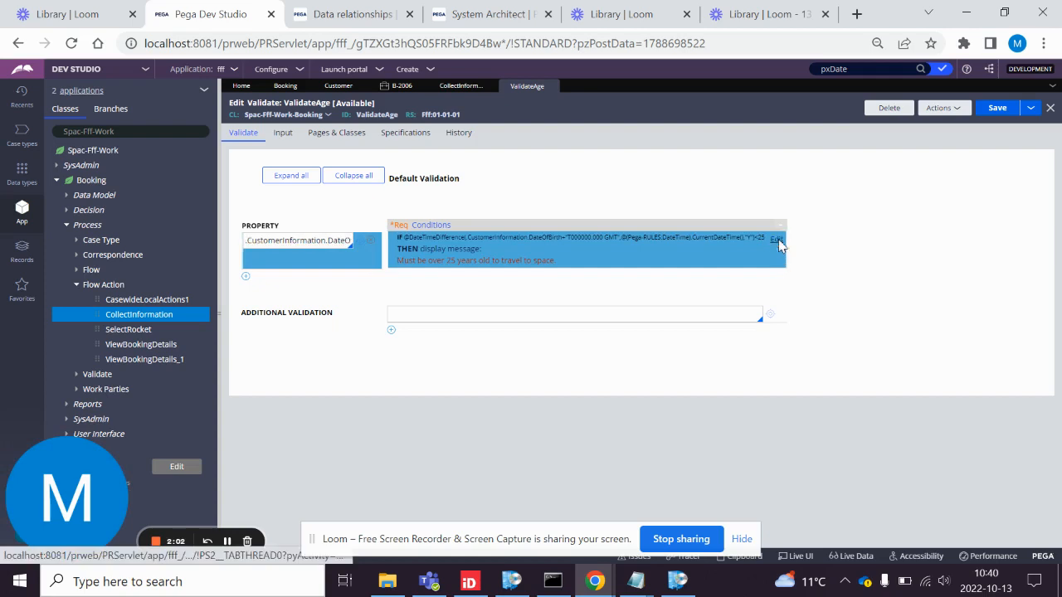
- View ValidateAge's full DateTimeDifference age expression, then switch to Pega Academy
click(775, 239)
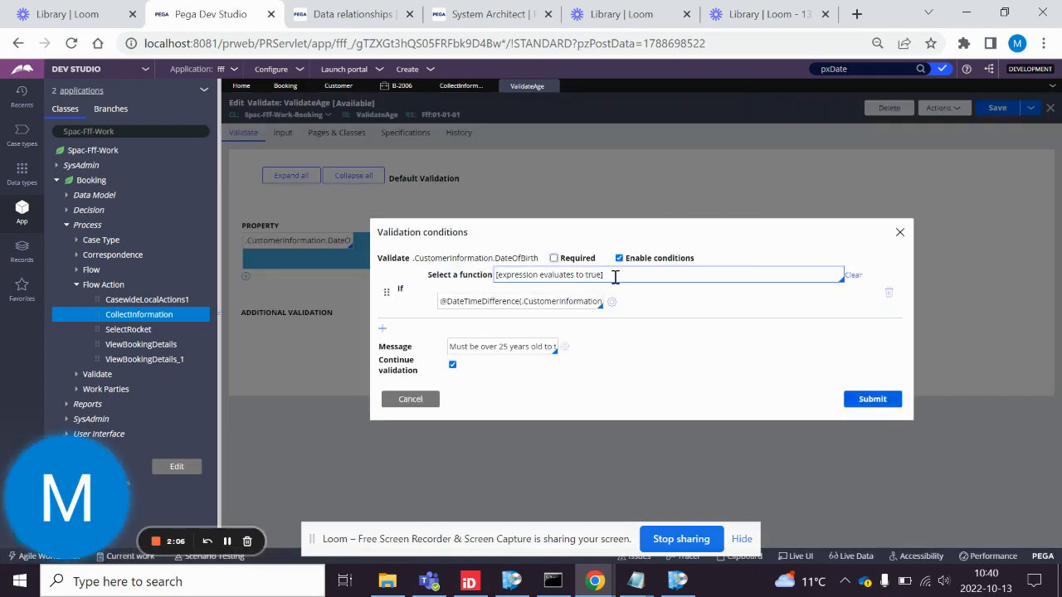
click(612, 302)
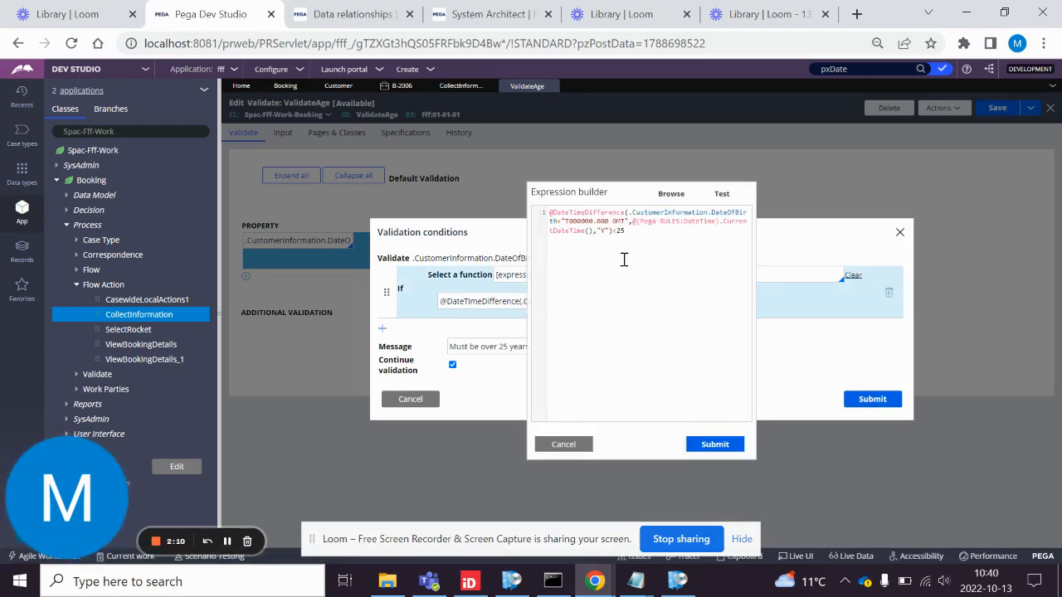
click(489, 13)
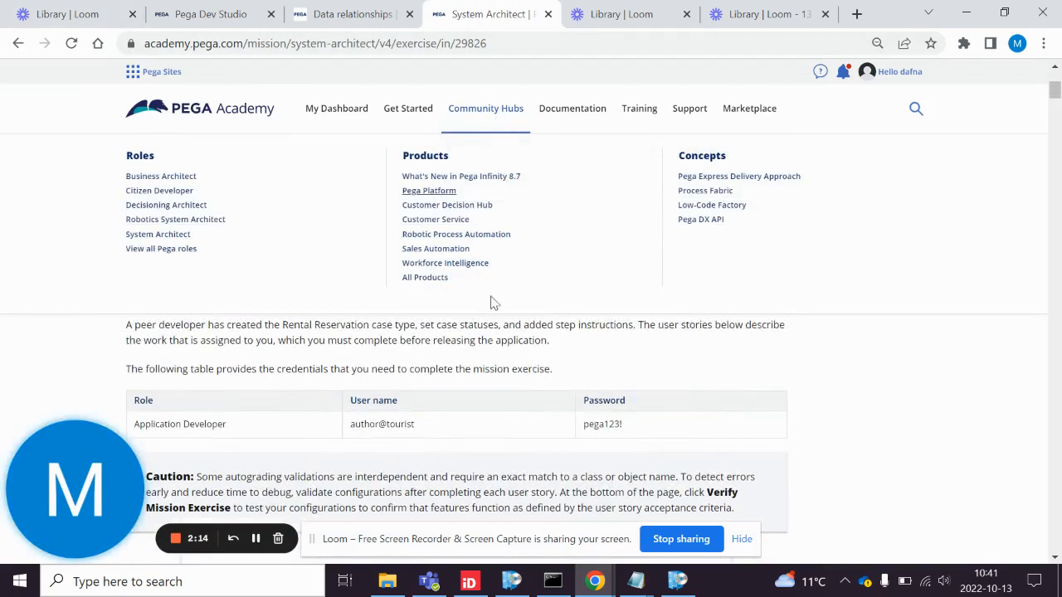
- Glance at the data relationships lesson and return to the age-check expression
click(352, 13)
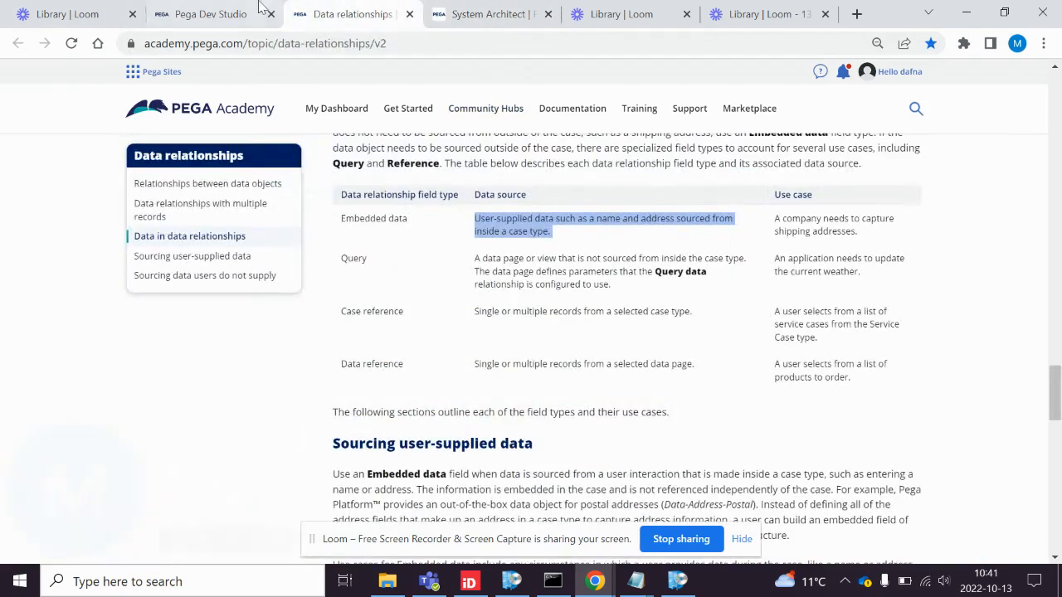
click(209, 13)
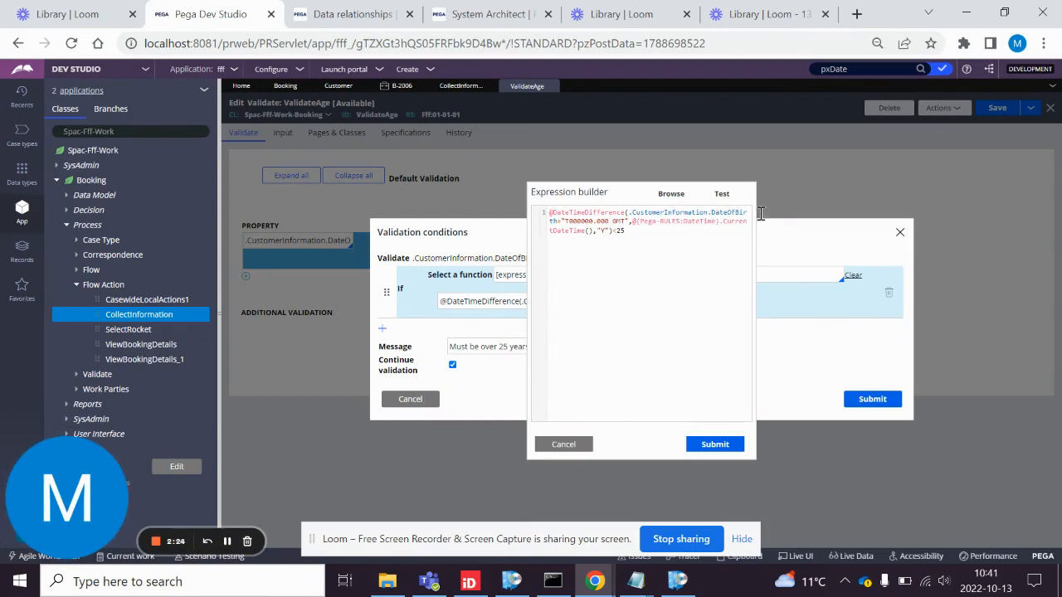
mouse_move(733, 495)
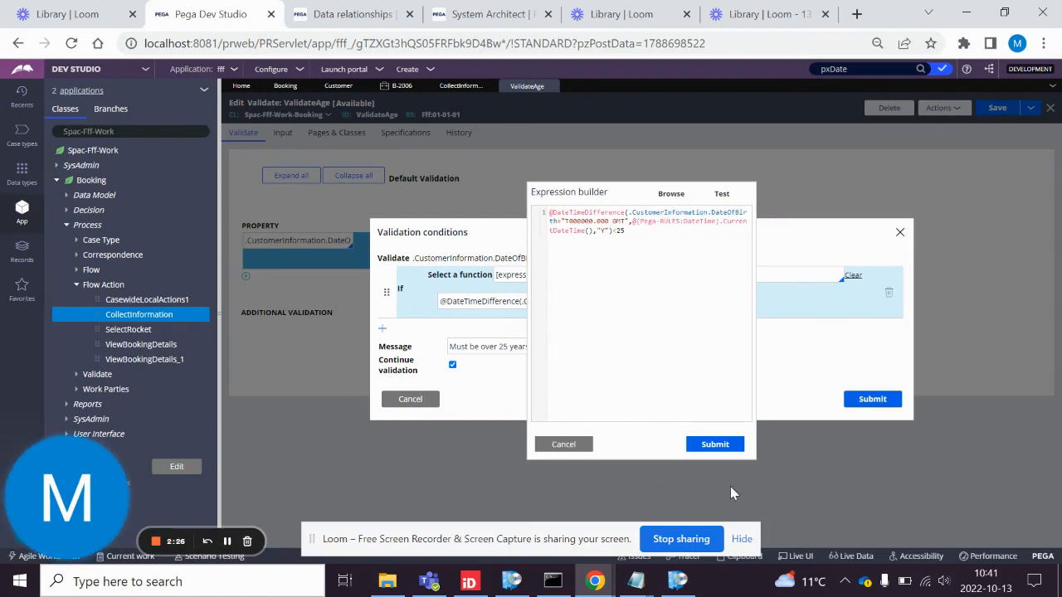
- Close the ValidateAge condition, return to CollectInformation and create a new Booking case
click(714, 445)
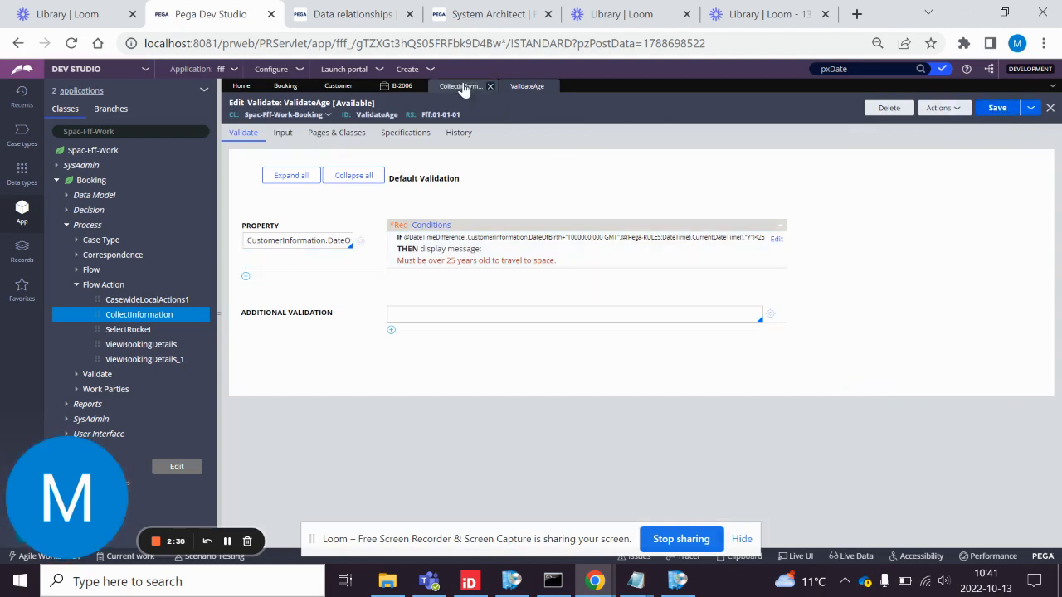
click(461, 86)
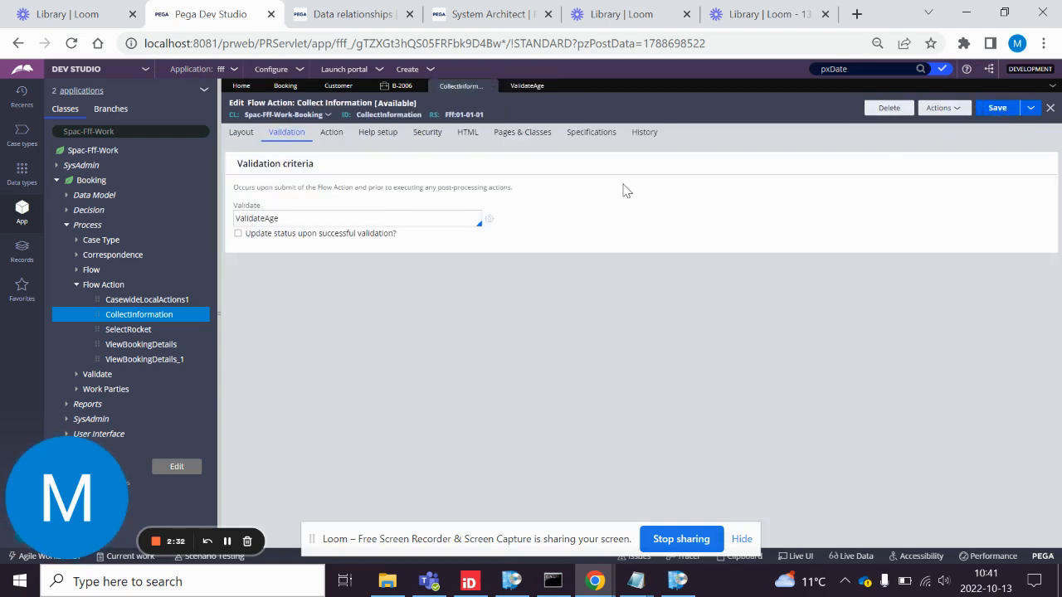
click(408, 70)
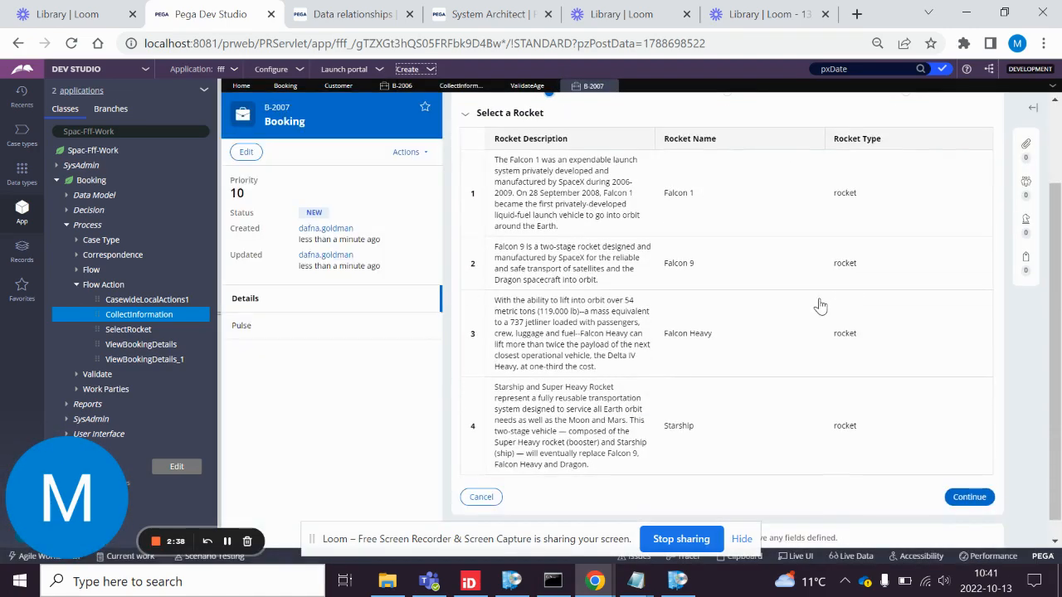
- Continue past Select a Rocket to the Collect Information step
click(482, 497)
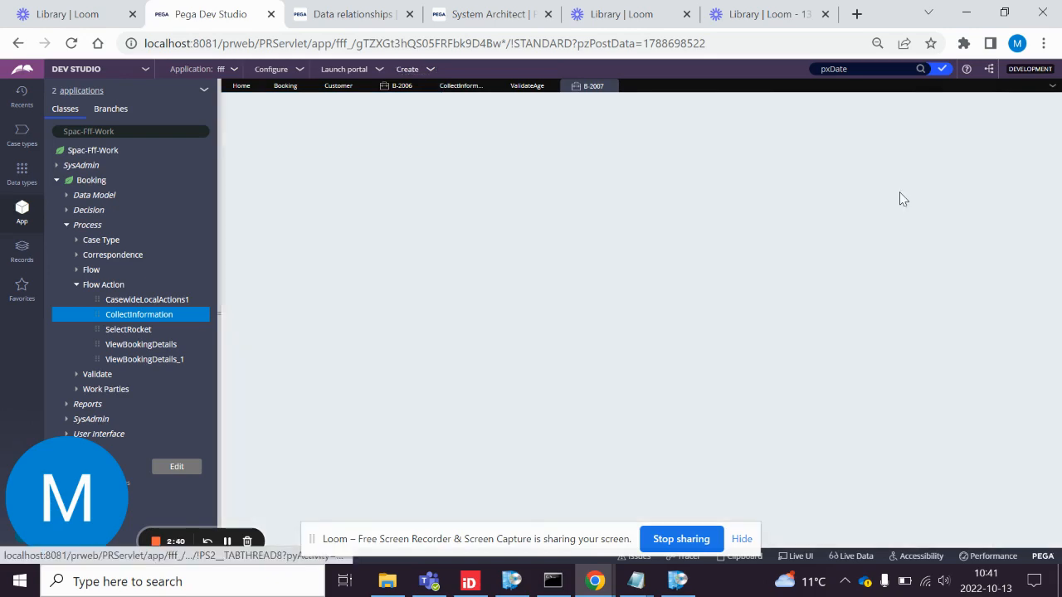
click(593, 86)
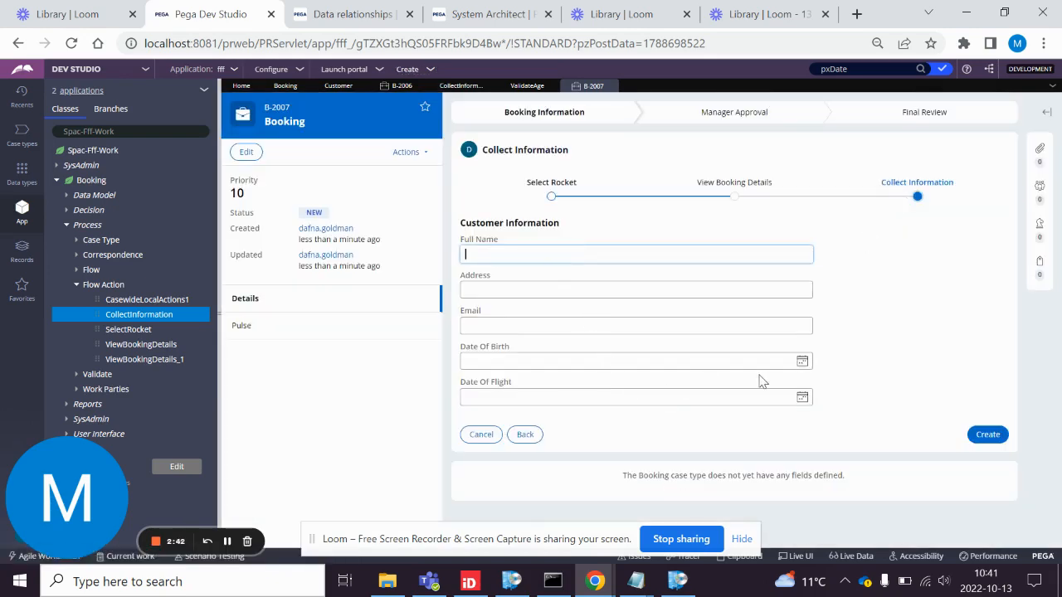
- Submit a 10/12/2021 date of birth and get the must-be-over-25 validation error
click(802, 362)
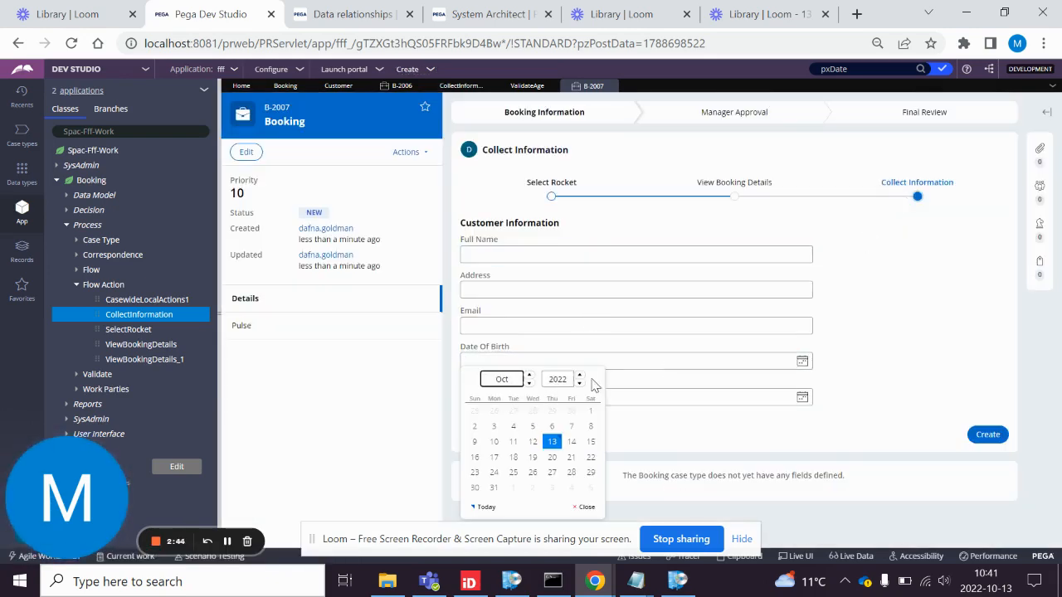
click(581, 382)
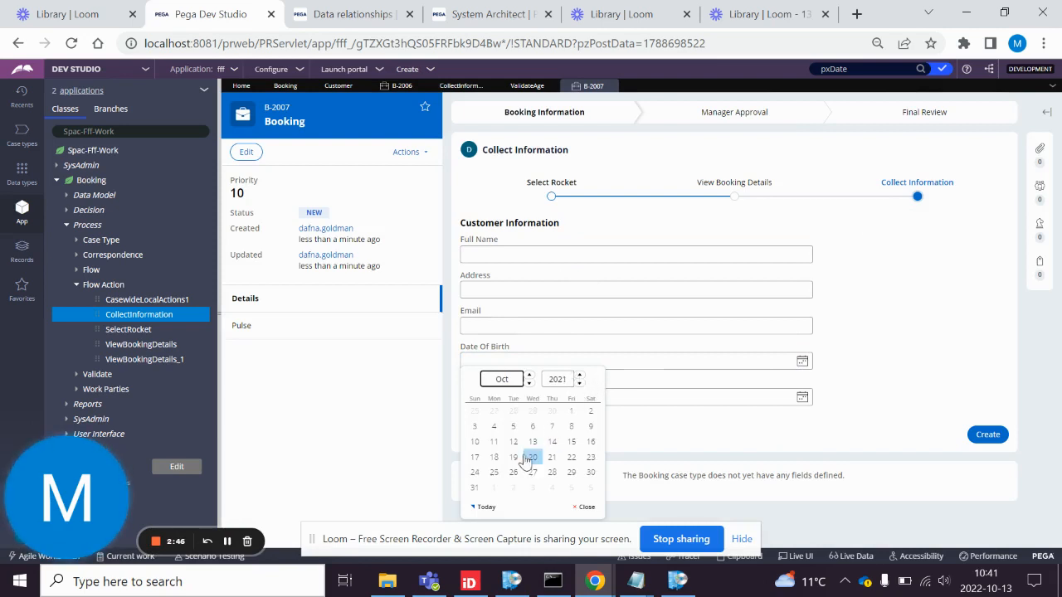
click(532, 456)
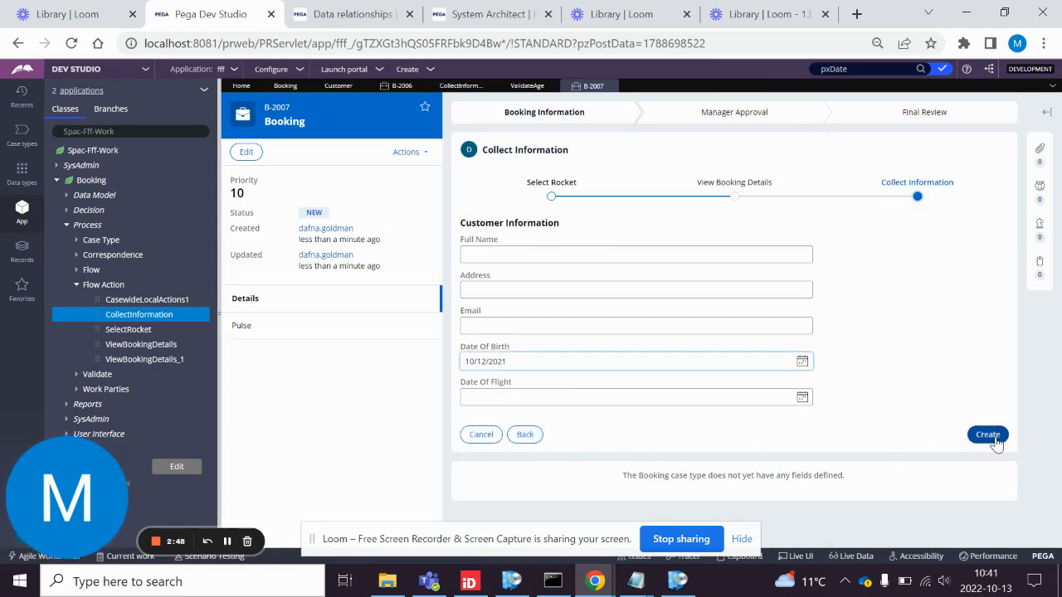
click(987, 435)
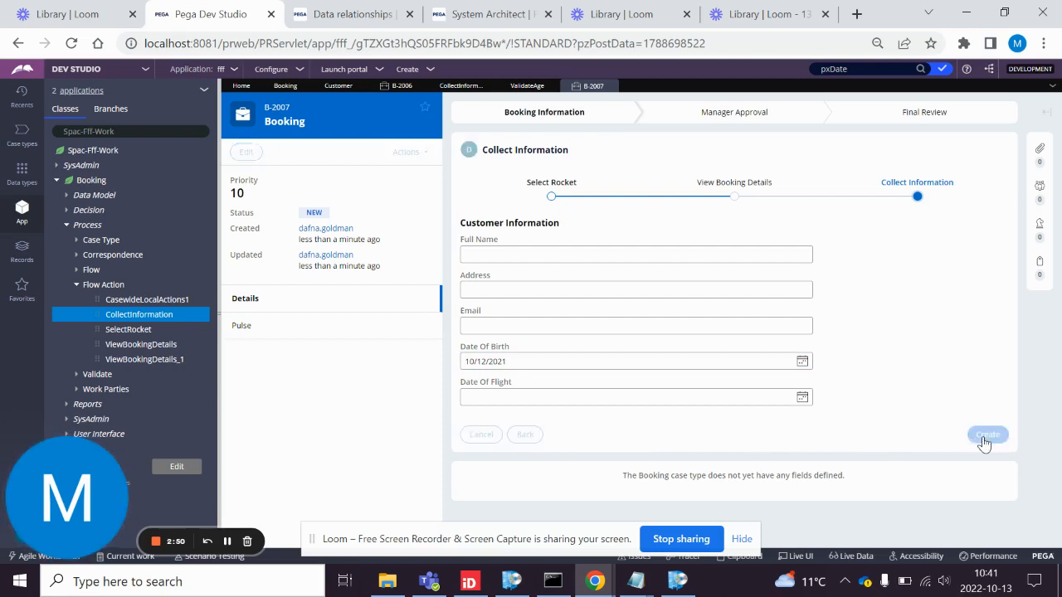
click(988, 435)
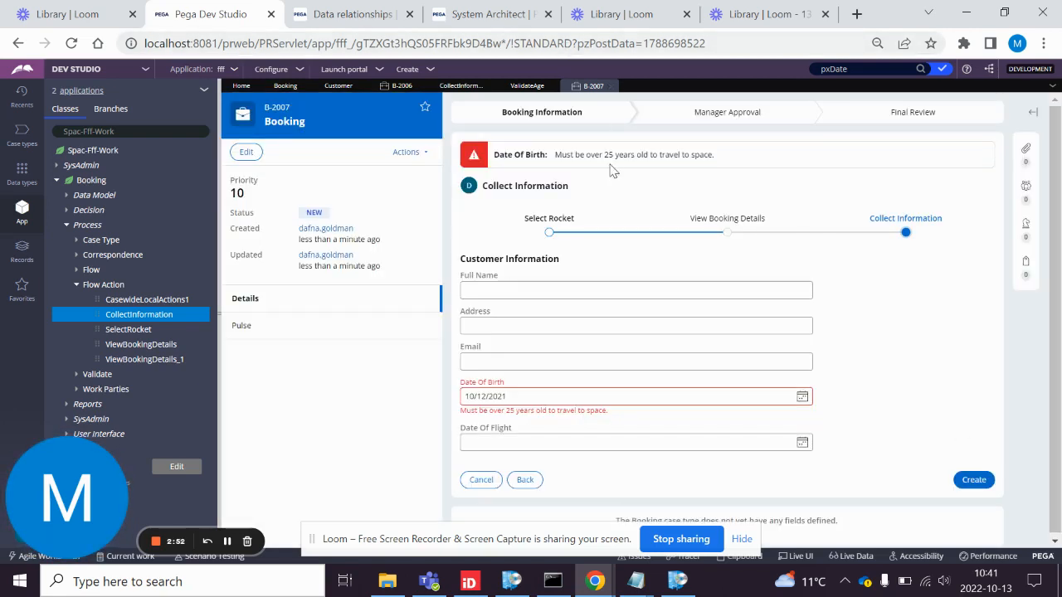
mouse_move(733, 168)
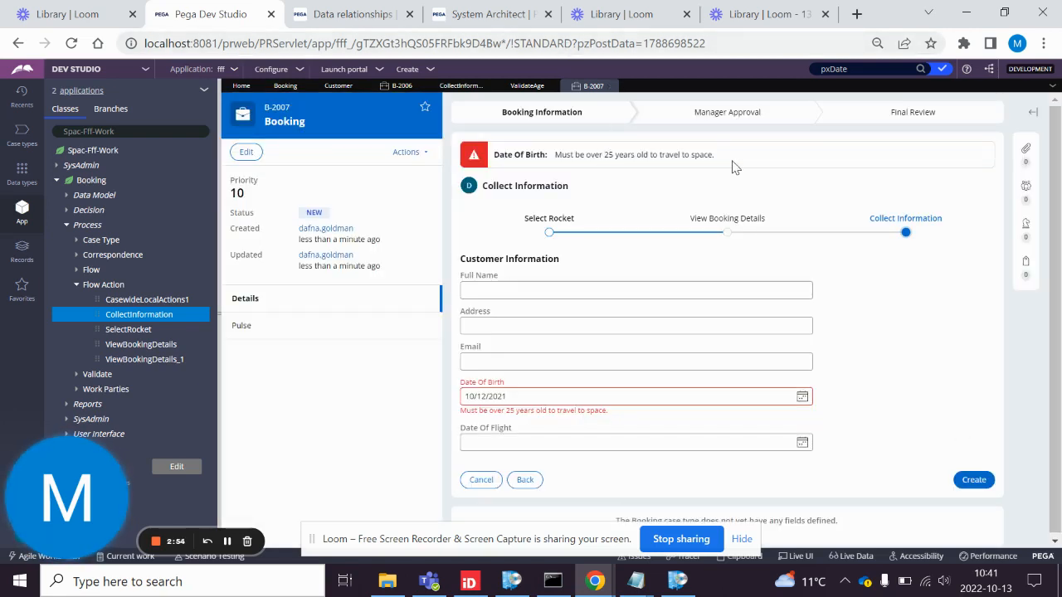